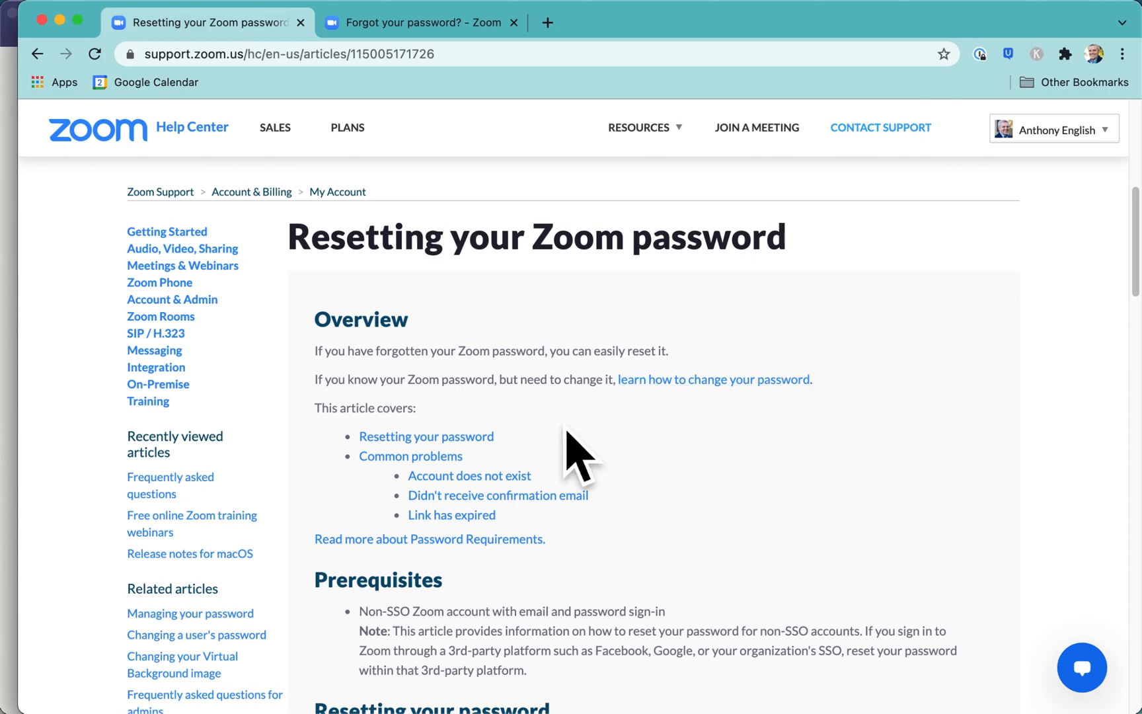
mouse_move(624, 478)
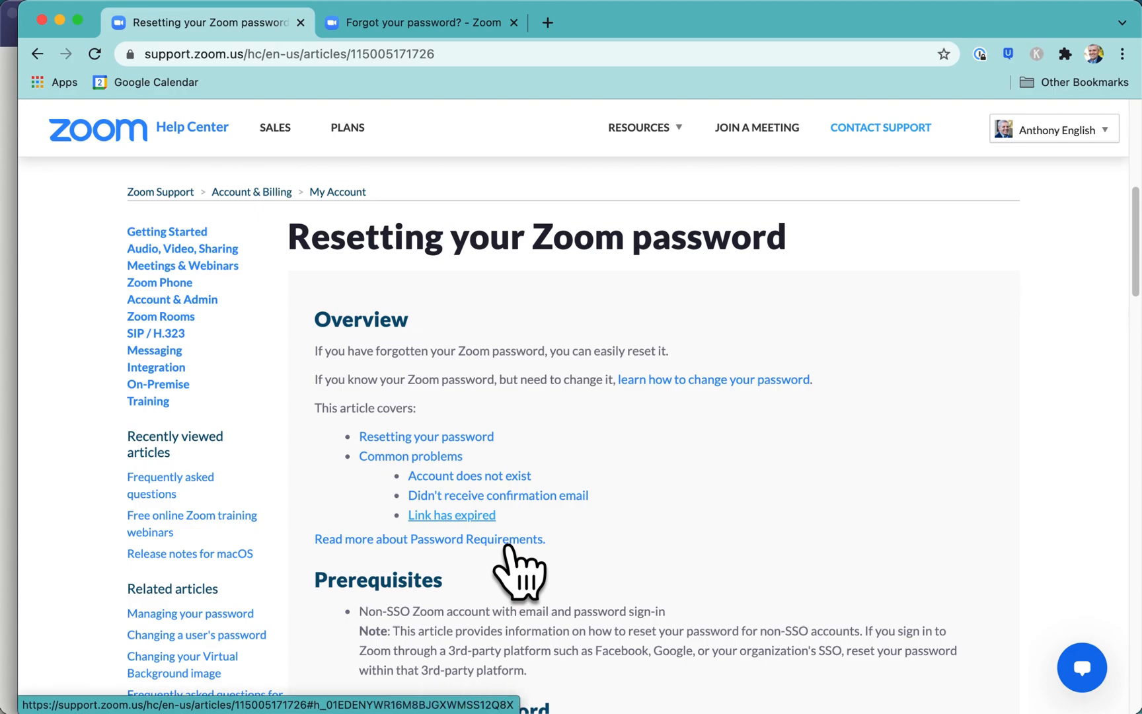
mouse_move(711, 510)
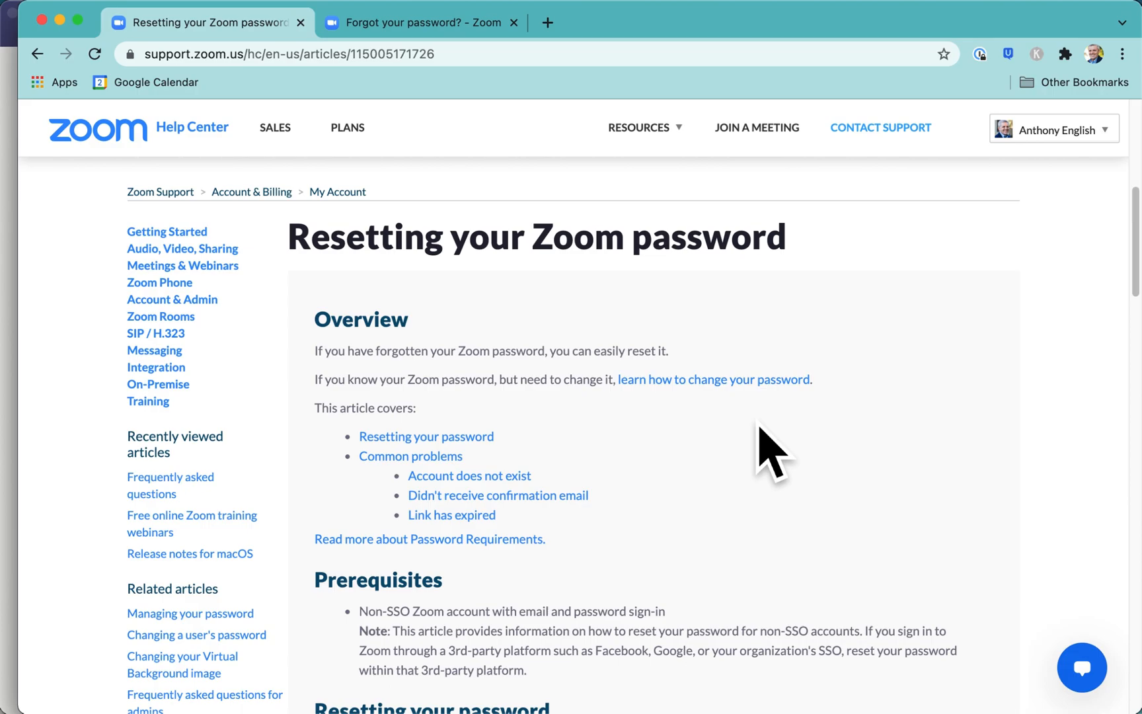
Scroll the article to the 'Resetting your password' steps and open zoom.us/forgot_password.
scroll("down", 3)
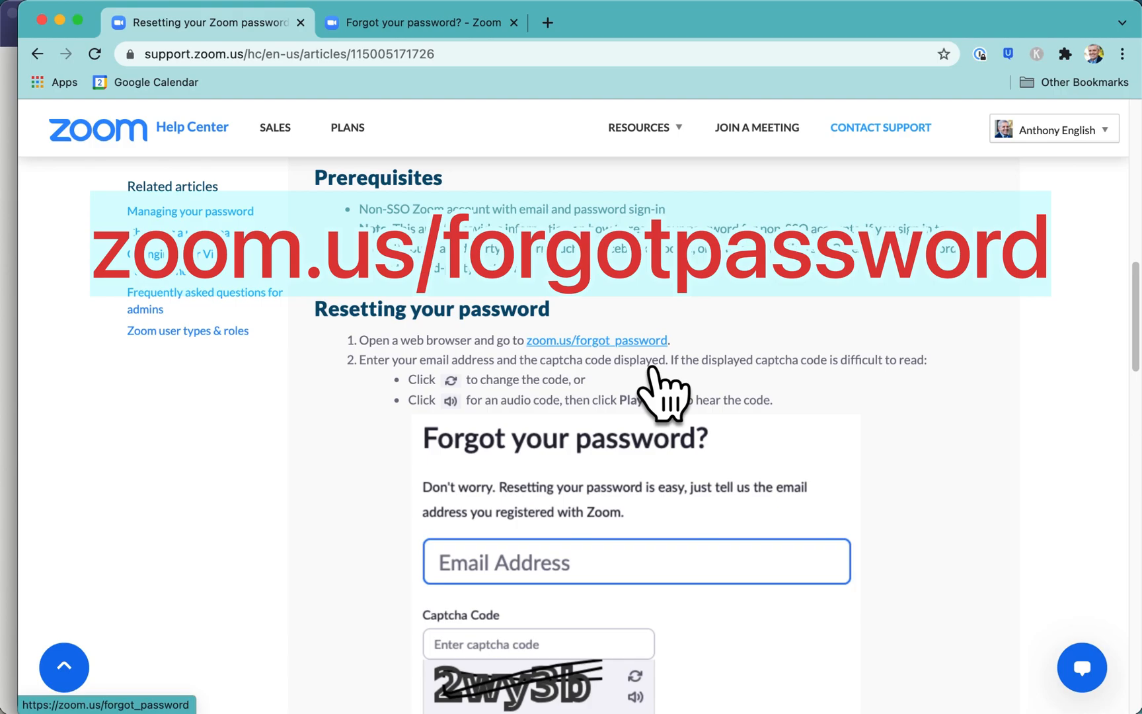
left_click(418, 22)
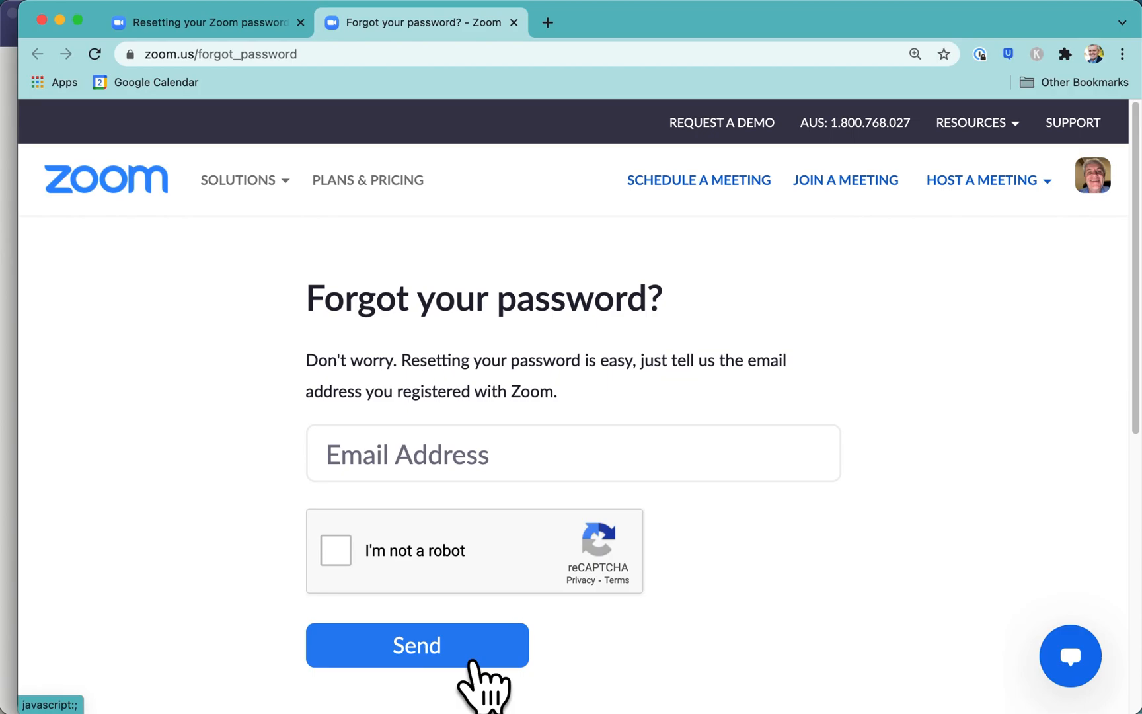
Switch back to the Help Center article to show the 24-hour reset-link expiry note.
left_click(198, 21)
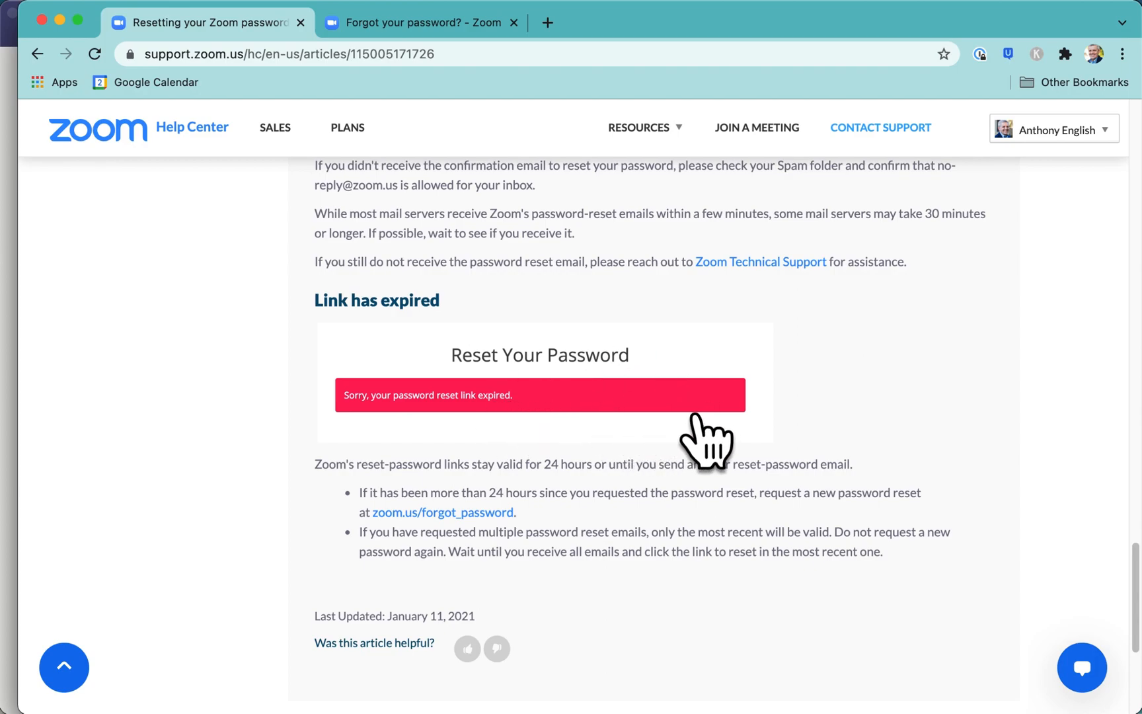
mouse_move(547, 558)
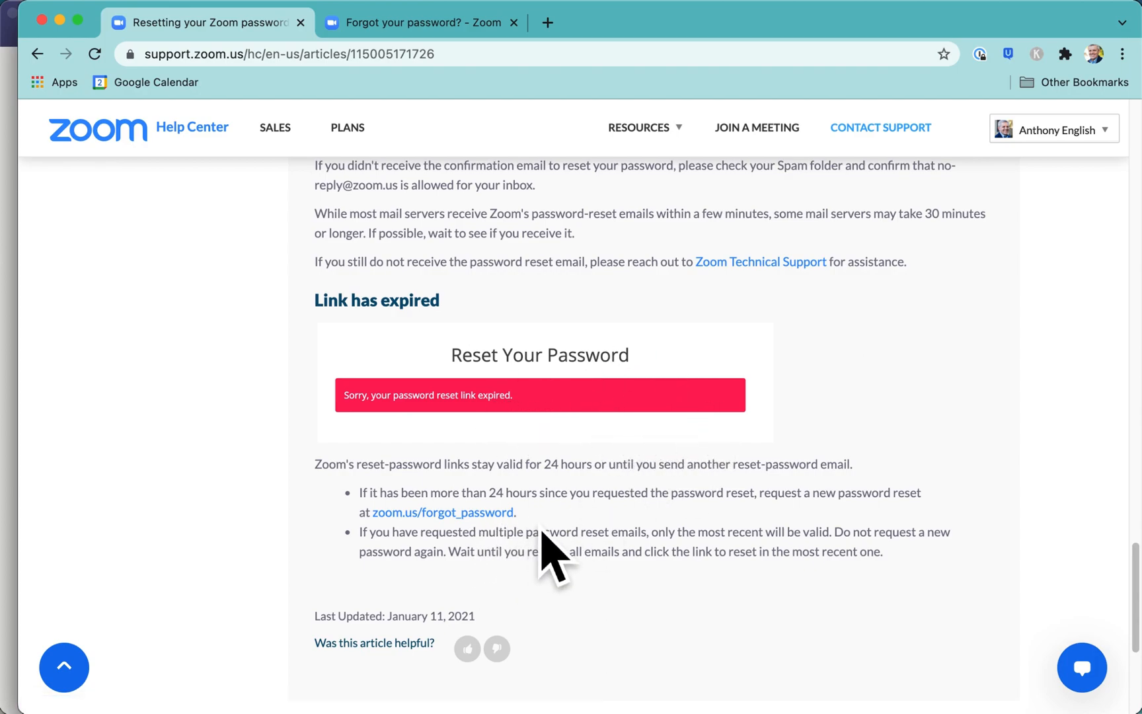
mouse_move(579, 566)
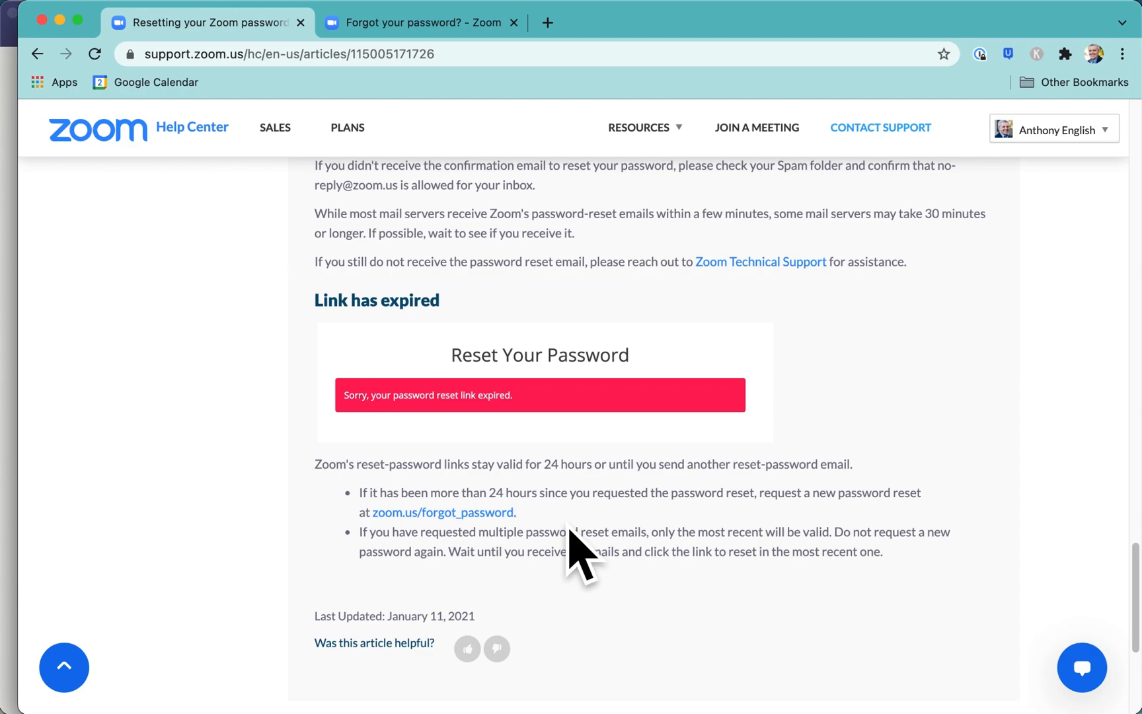
mouse_move(621, 506)
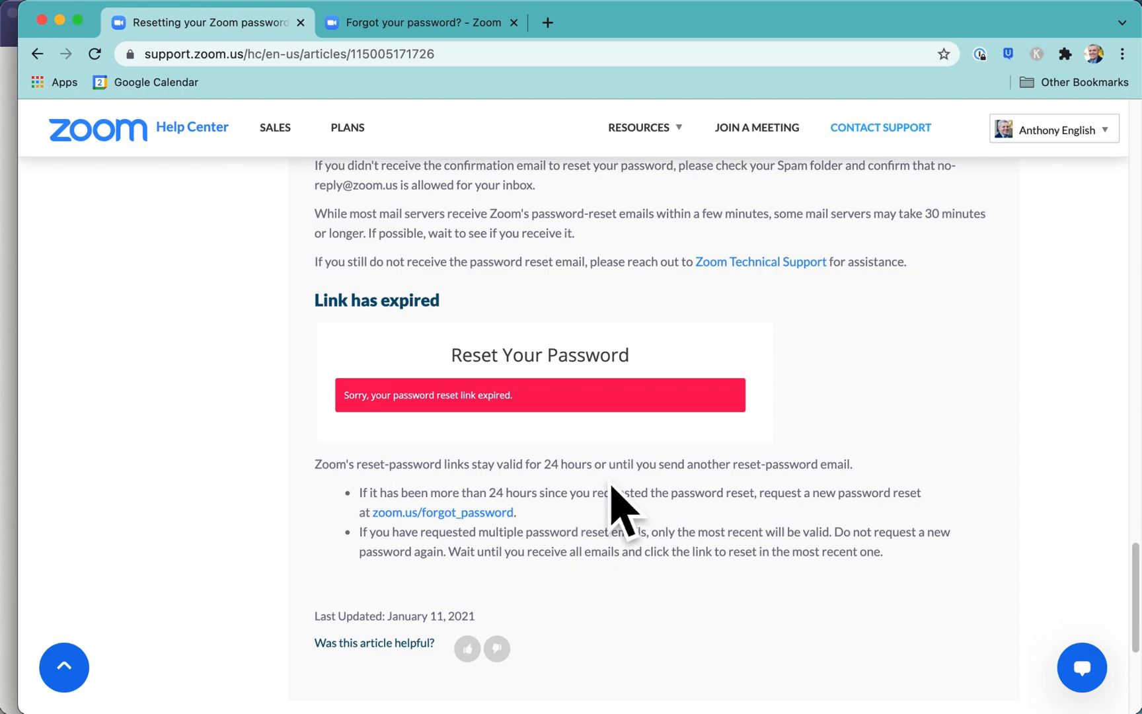
mouse_move(705, 489)
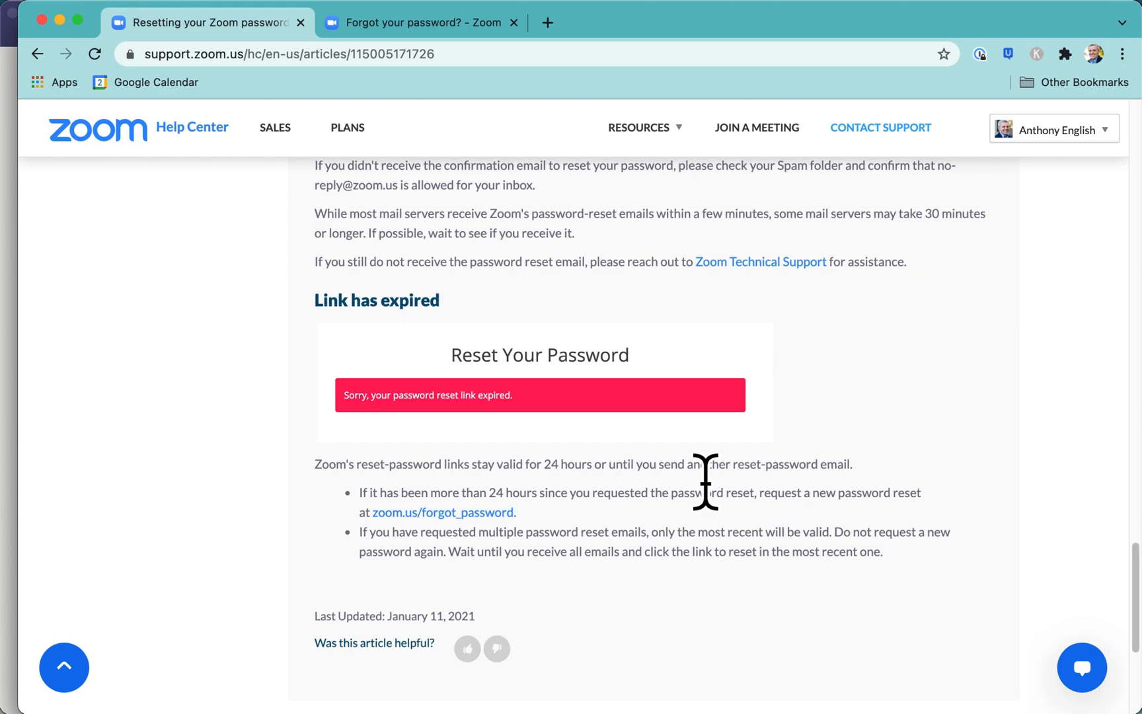
mouse_move(959, 425)
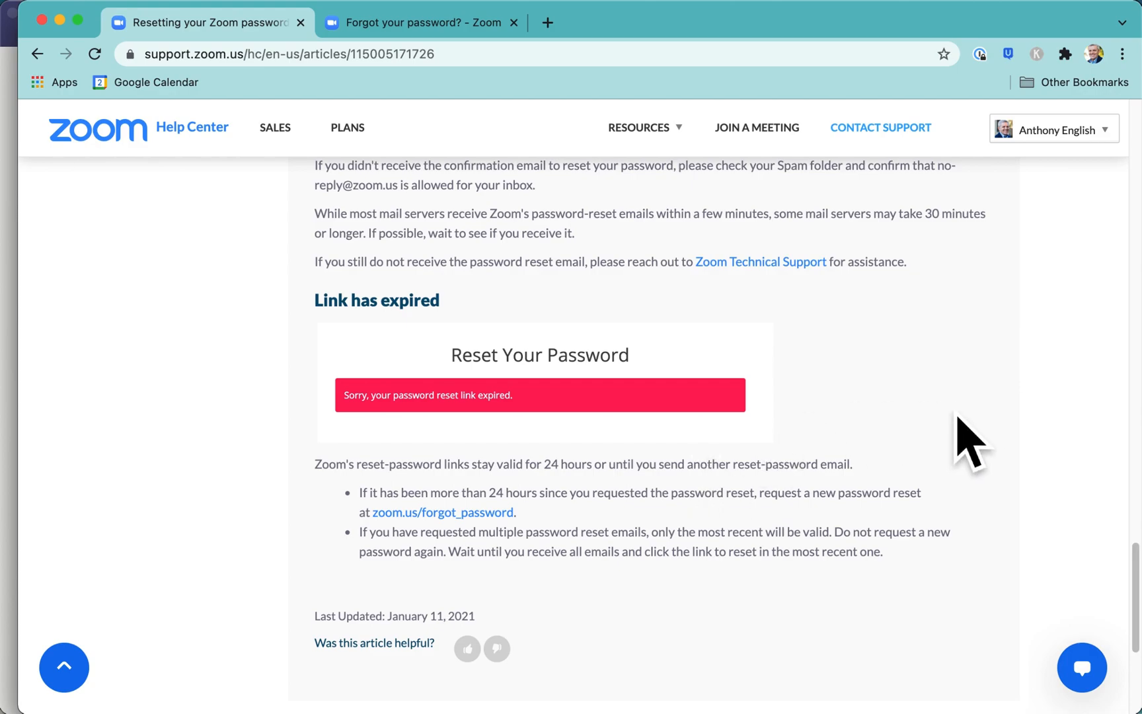